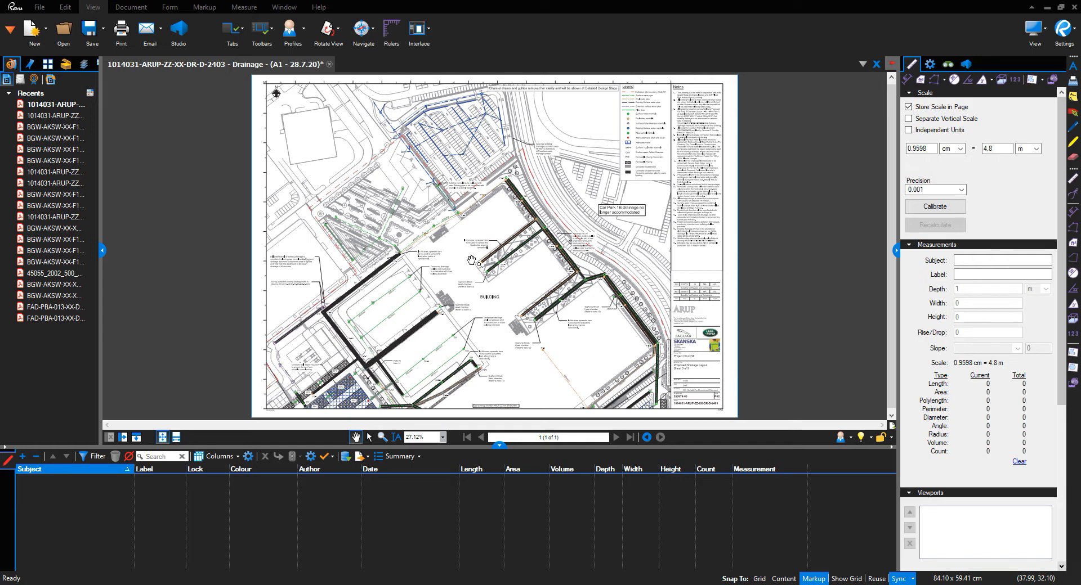
{"action": "mouse_move", "coordinate": [472, 268]}
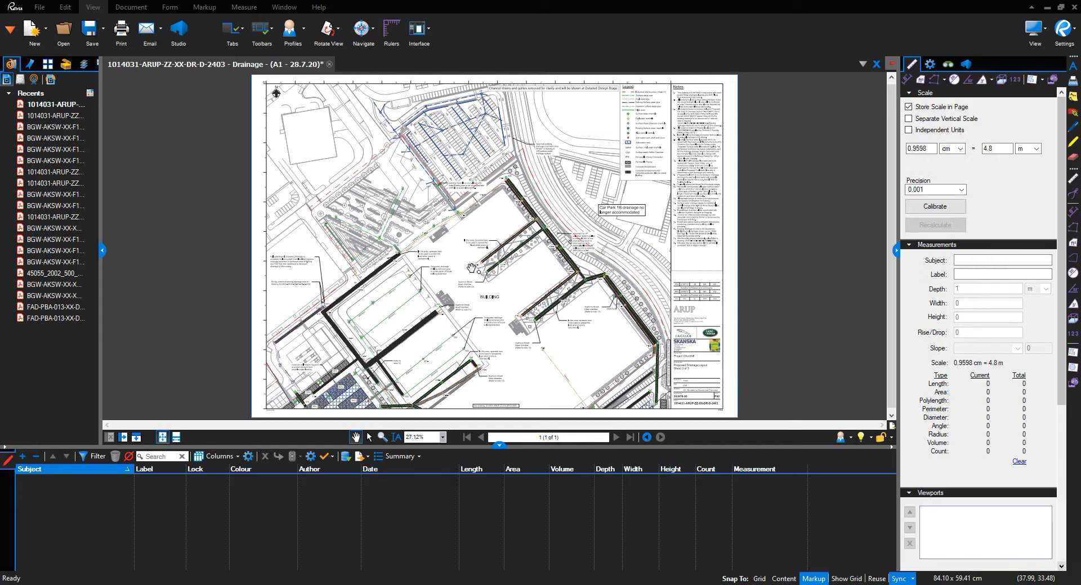
{"action": "mouse_move", "coordinate": [416, 228]}
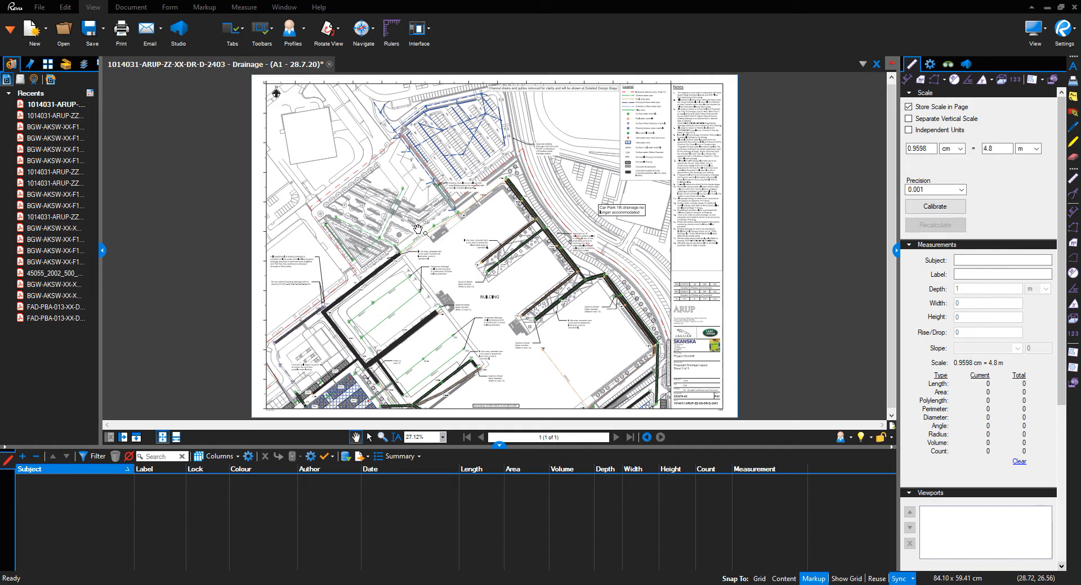
{"action": "mouse_move", "coordinate": [277, 72]}
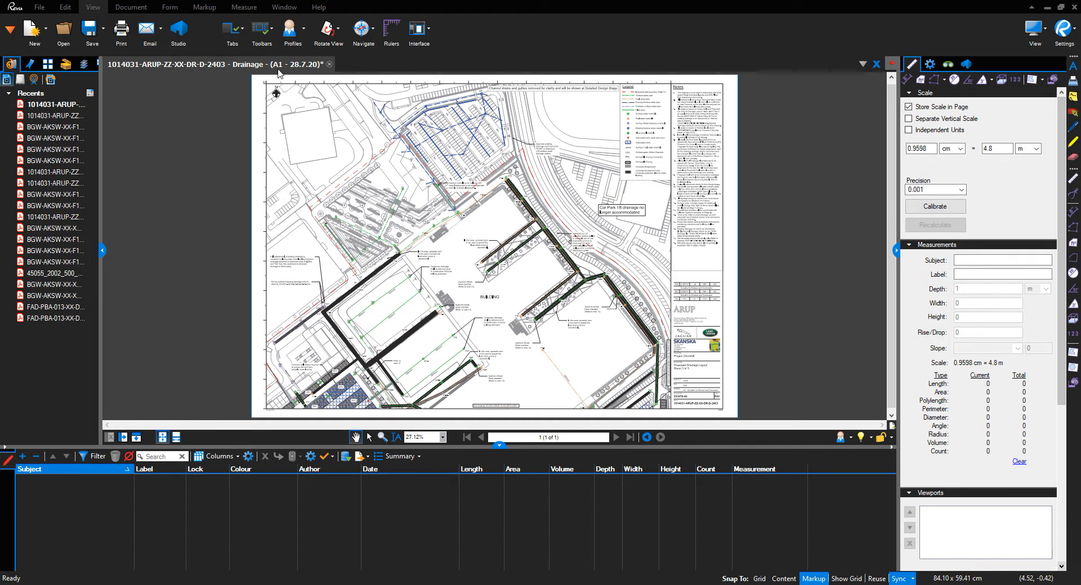
{"action": "mouse_move", "coordinate": [331, 124]}
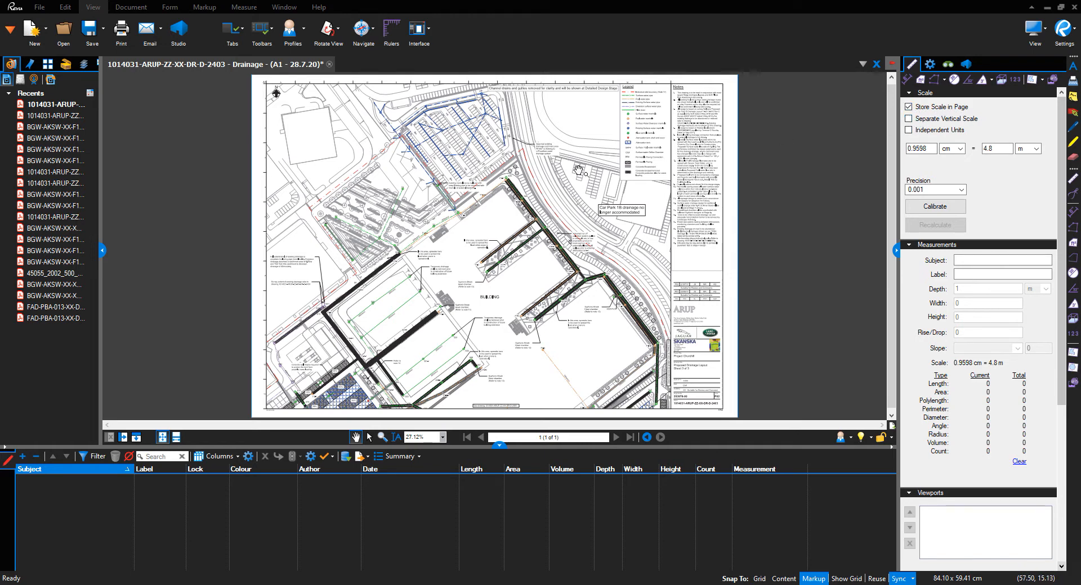
{"action": "mouse_move", "coordinate": [298, 82]}
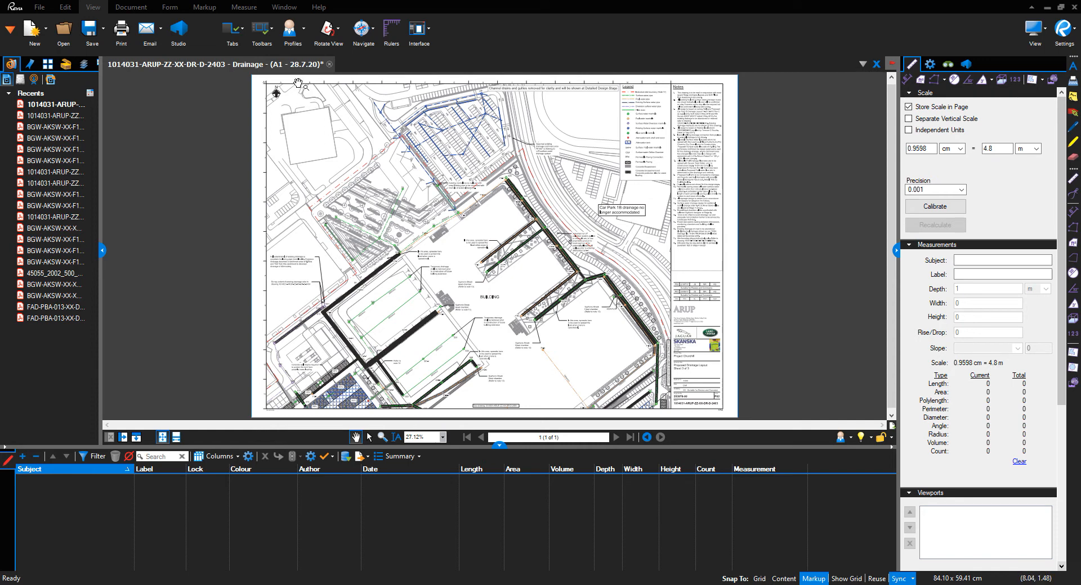
{"action": "mouse_move", "coordinate": [318, 69]}
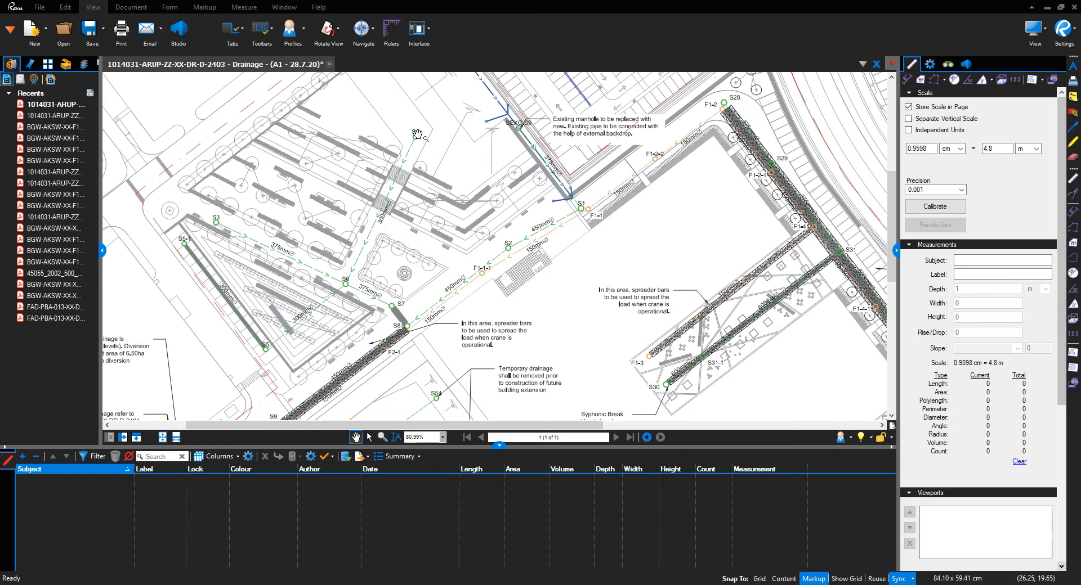
{"action": "mouse_move", "coordinate": [419, 139]}
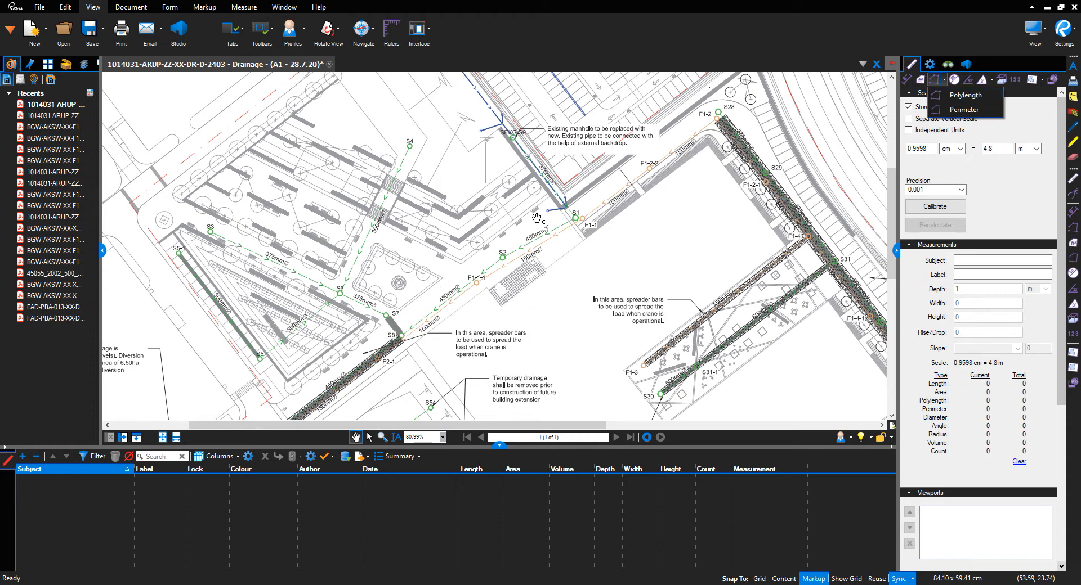
{"action": "mouse_move", "coordinate": [370, 232]}
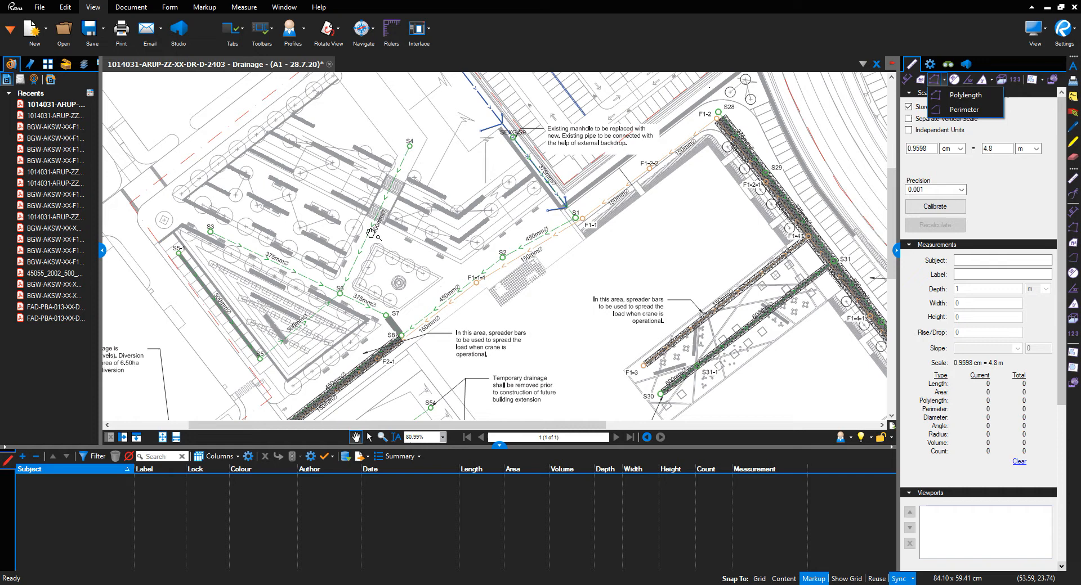
{"action": "mouse_move", "coordinate": [909, 88]}
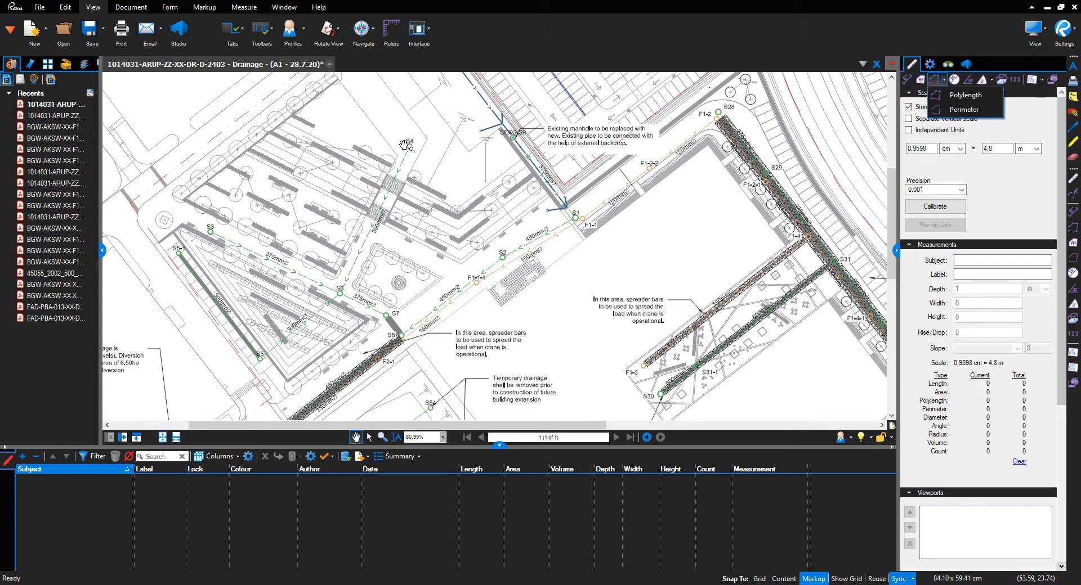
{"action": "mouse_move", "coordinate": [447, 240]}
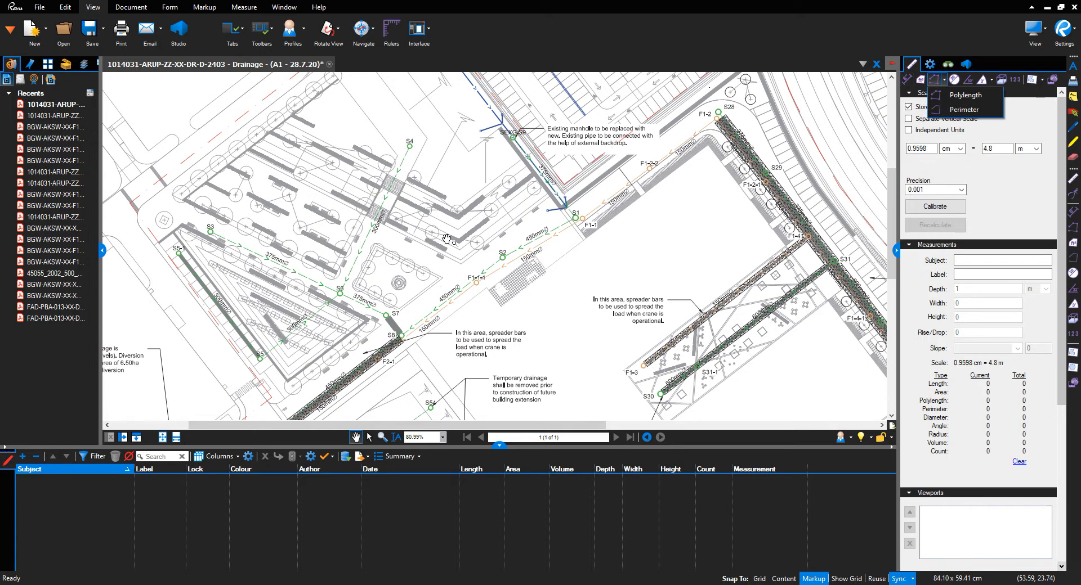
Choose the Polylength tool from the Measure toolbar's multi-point length flyout
{"action": "scroll", "scroll_direction": "down", "scroll_amount": 3}
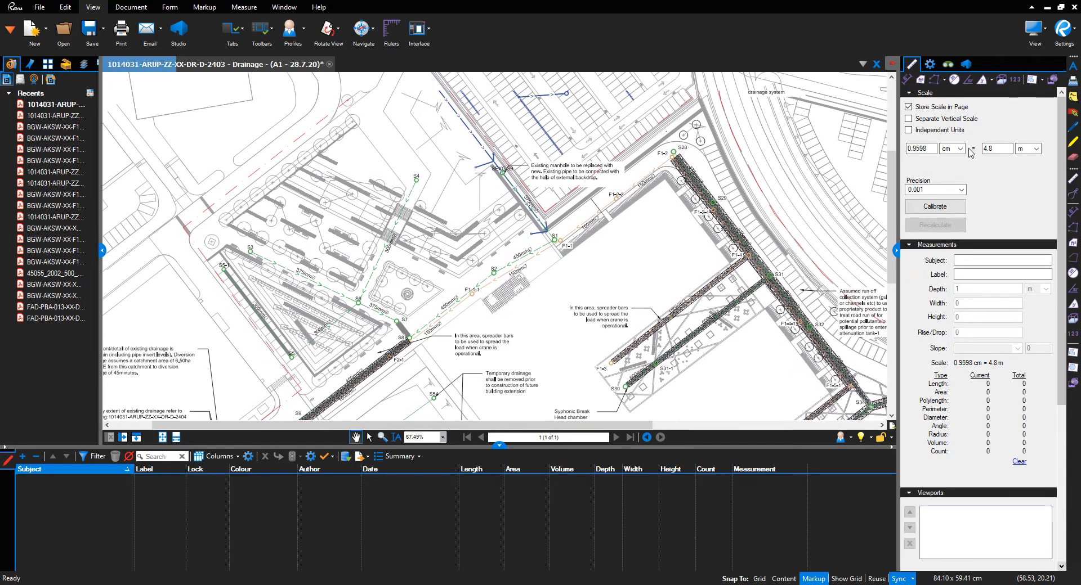
{"action": "left_click", "coordinate": [968, 78]}
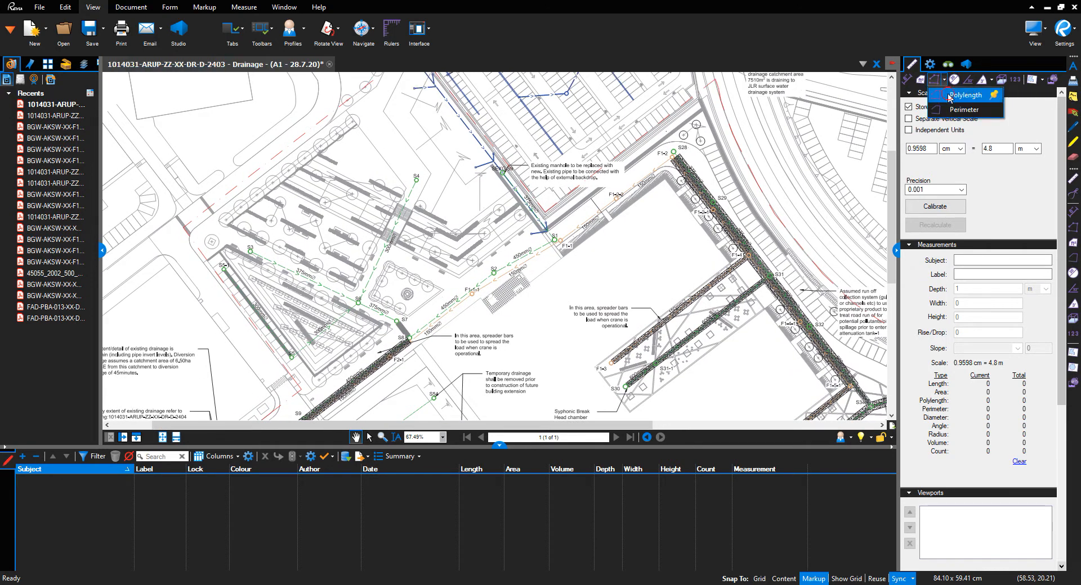
{"action": "left_click", "coordinate": [966, 96]}
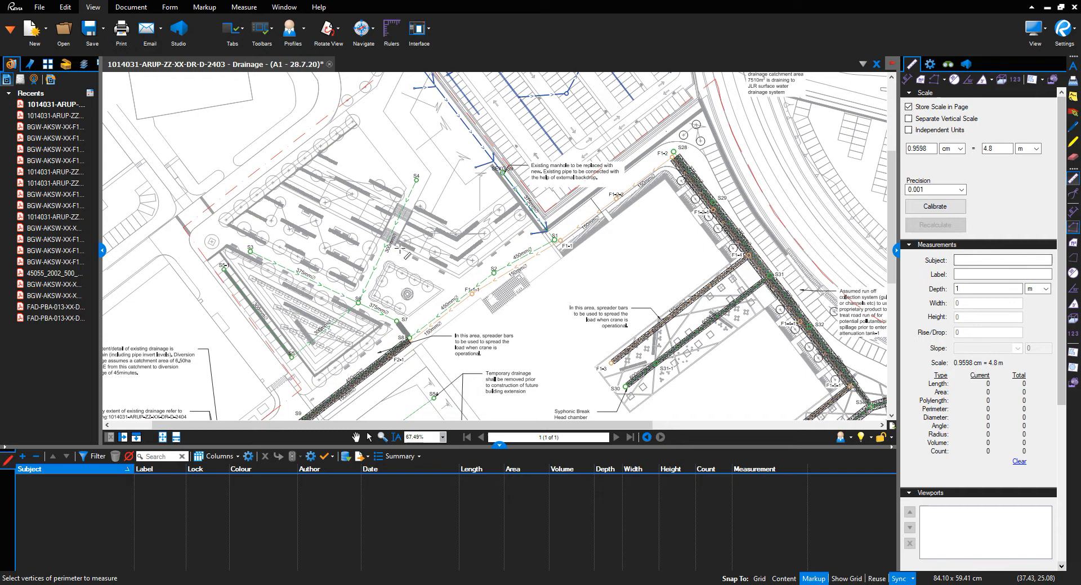
Set the measurement subject to SW / 300MMDIA / CARRIAGEWAY and move to the Label field
{"action": "left_click", "coordinate": [1002, 260]}
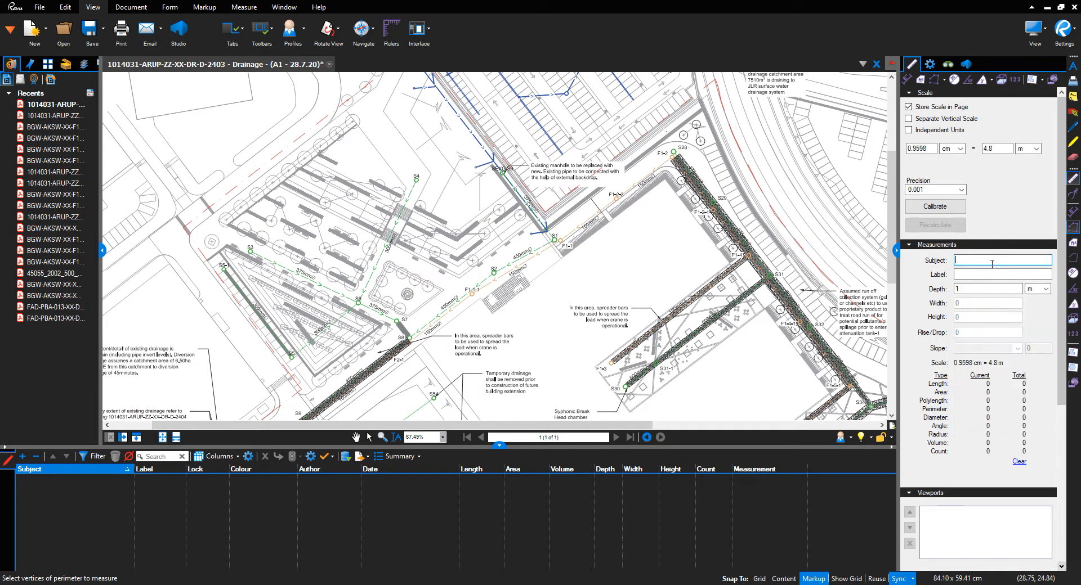
{"action": "type", "text": "SW"}
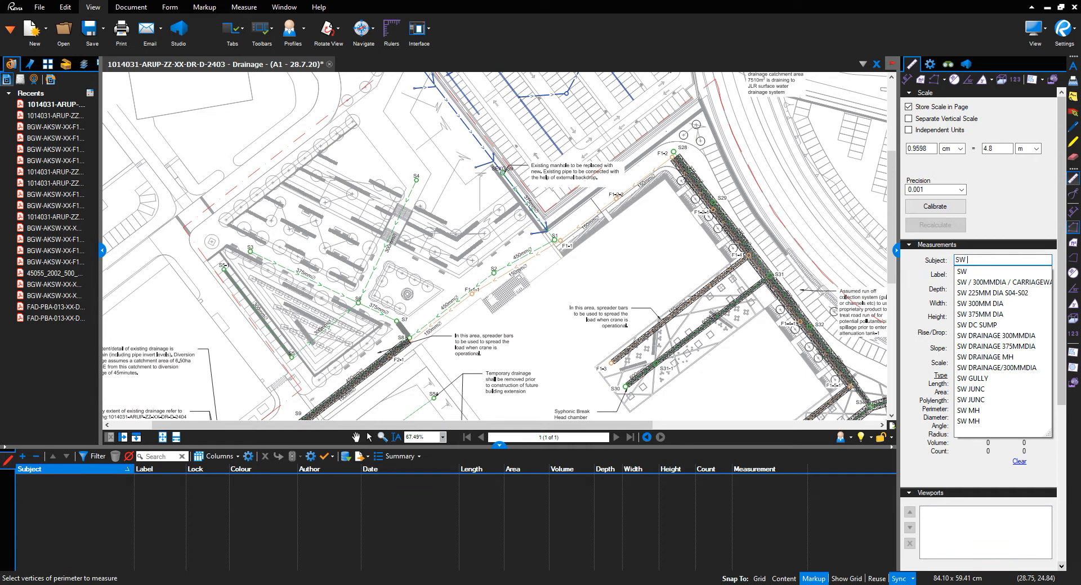
{"action": "left_click", "coordinate": [998, 283]}
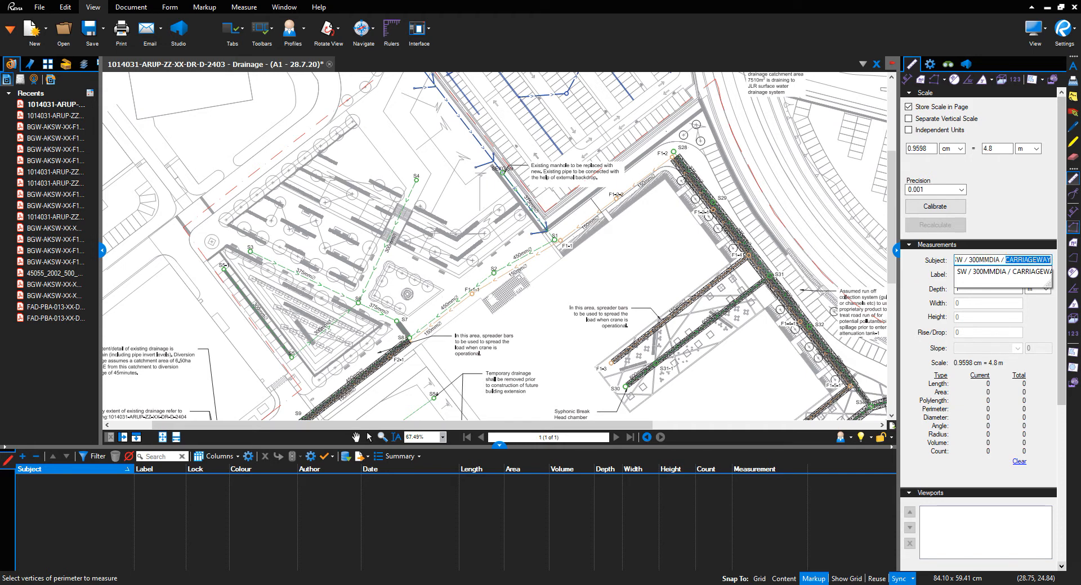
{"action": "mouse_move", "coordinate": [417, 203]}
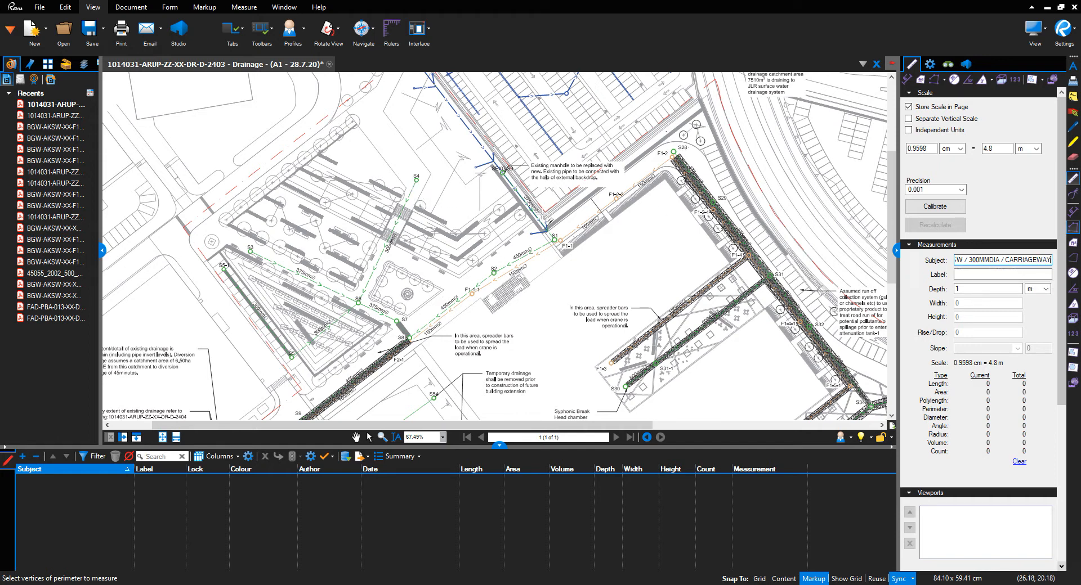
{"action": "left_click", "coordinate": [1002, 275]}
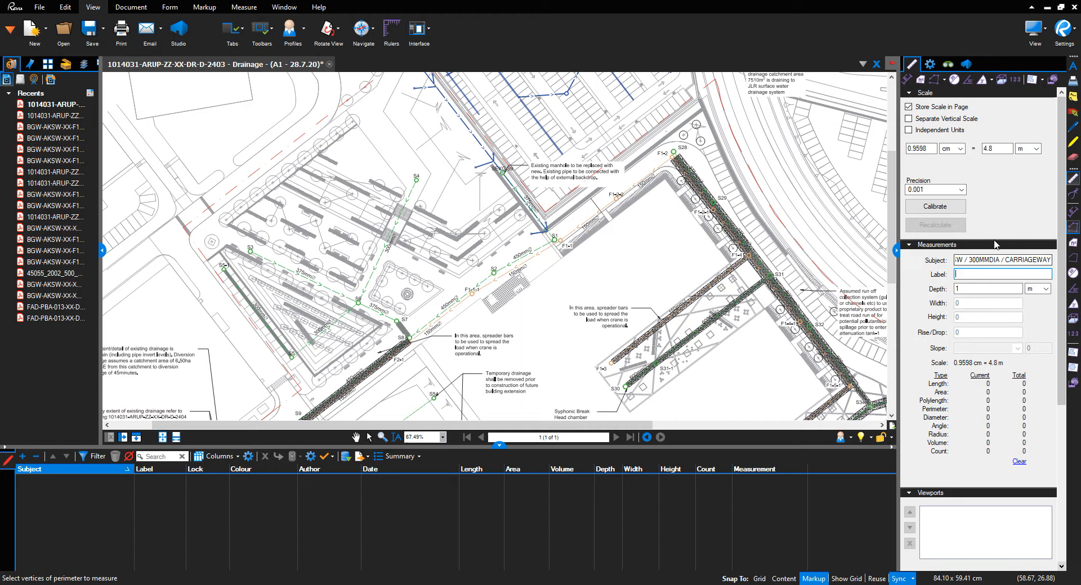
Label the measurement S6-S4/28.7.20 and set its depth to 1.0 m
{"action": "left_click", "coordinate": [1003, 274]}
{"action": "type", "text": "S6-S4/28.7.20"}
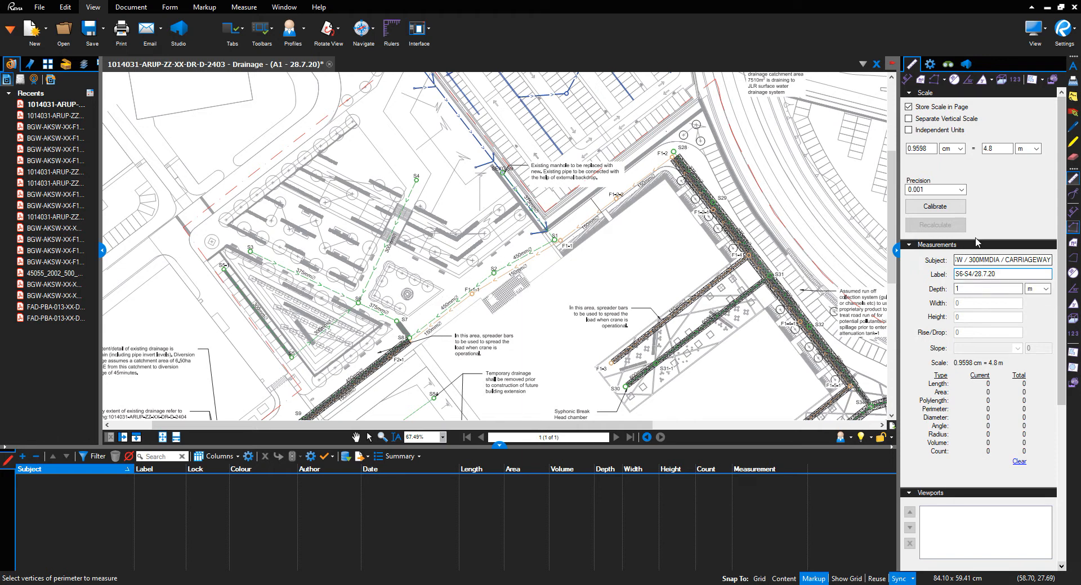
{"action": "left_click", "coordinate": [988, 288]}
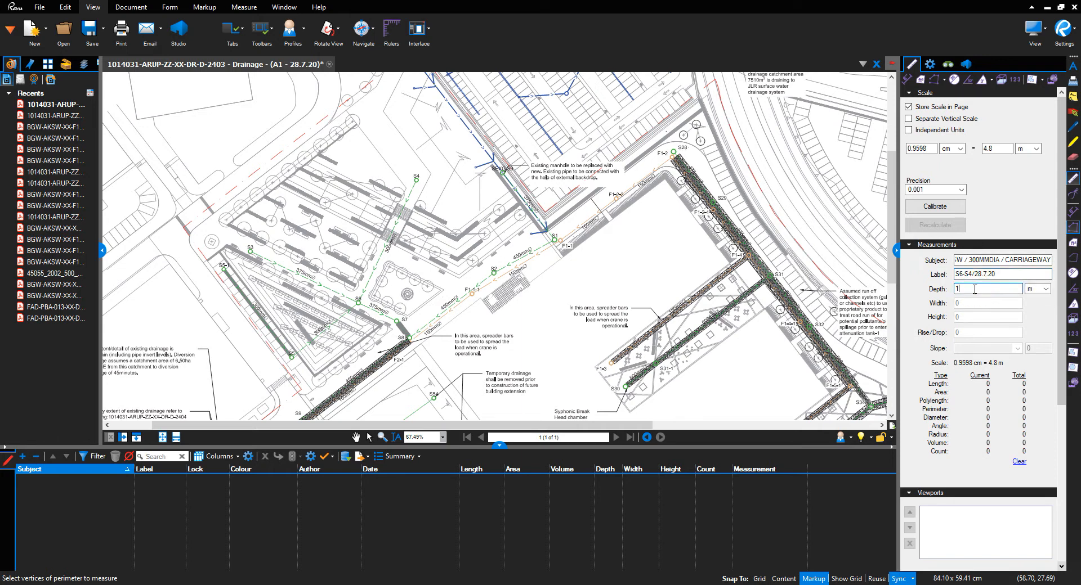
{"action": "type", "text": ".0"}
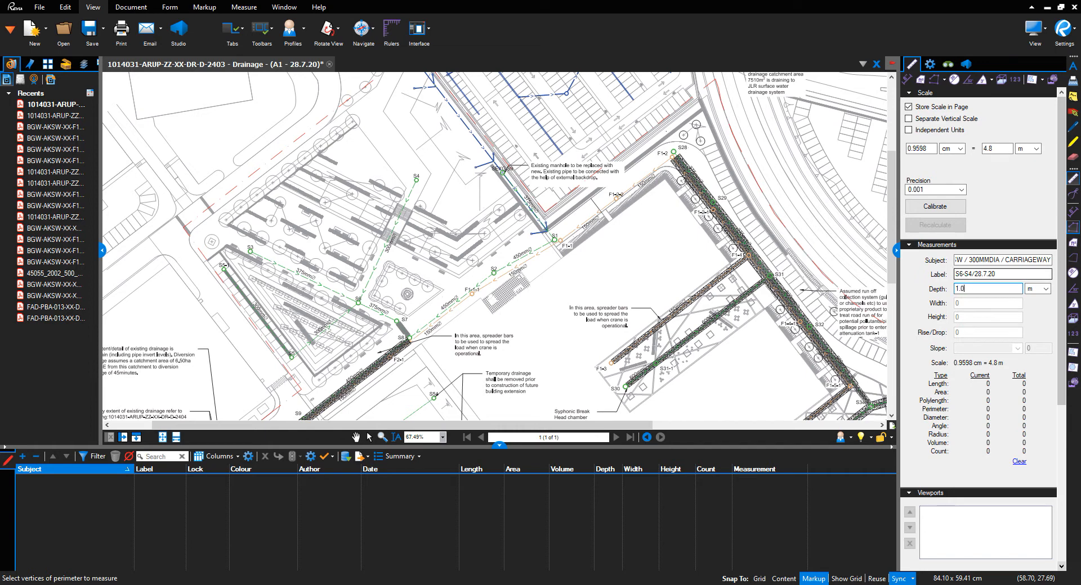
{"action": "mouse_move", "coordinate": [929, 64]}
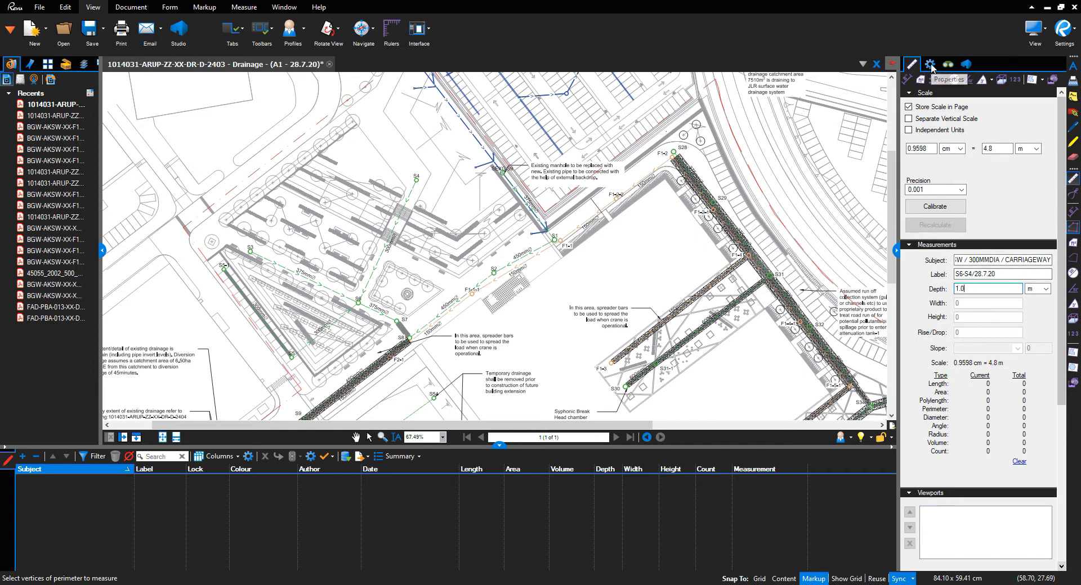
Make the measurement line blue with highlighting on and segment values hidden
{"action": "left_click", "coordinate": [930, 64]}
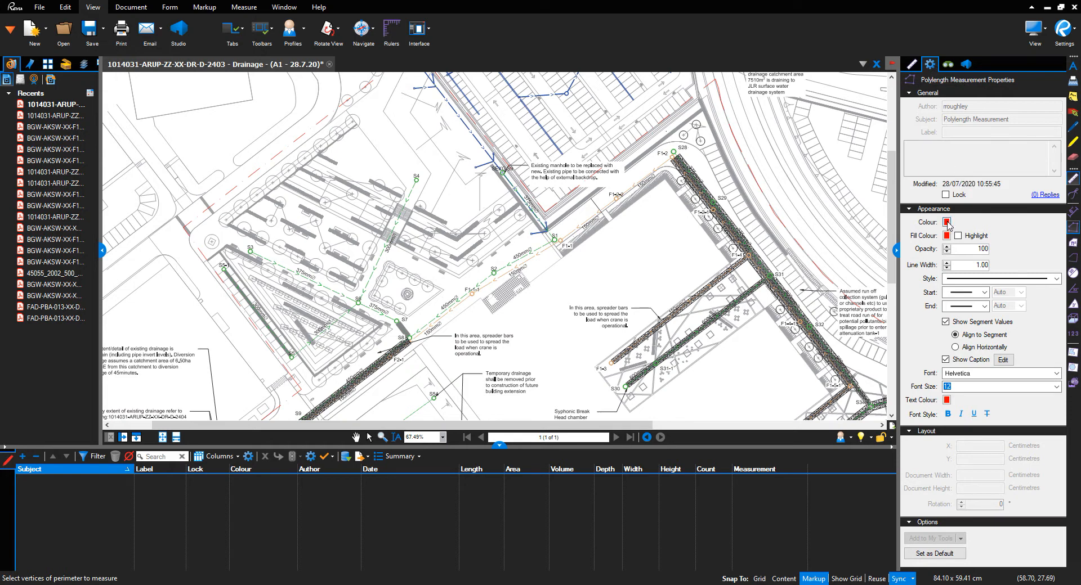
{"action": "left_click", "coordinate": [947, 221]}
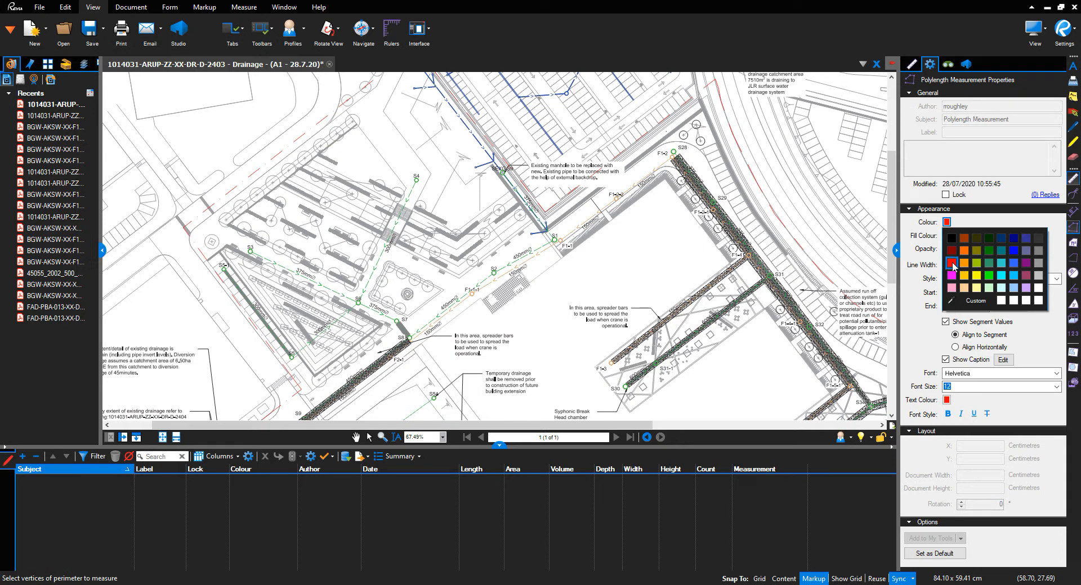
{"action": "mouse_move", "coordinate": [1014, 268]}
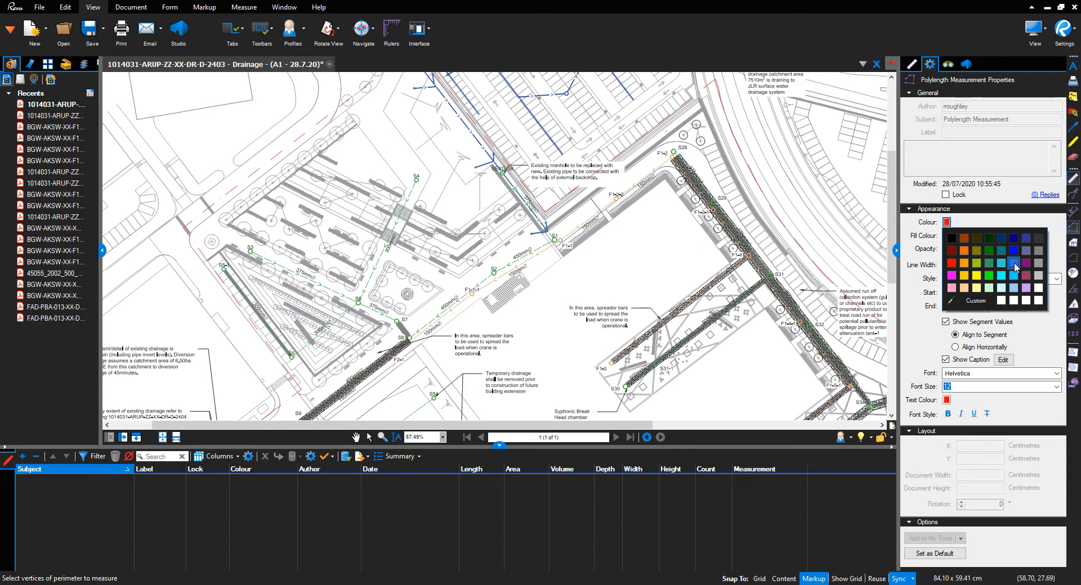
{"action": "left_click", "coordinate": [1014, 267]}
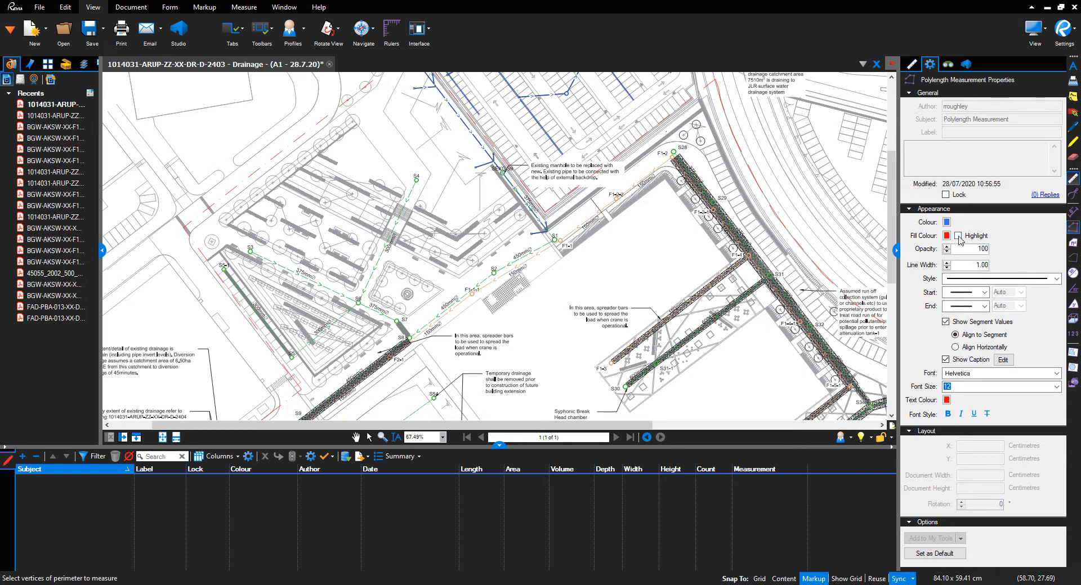
{"action": "left_click", "coordinate": [957, 235]}
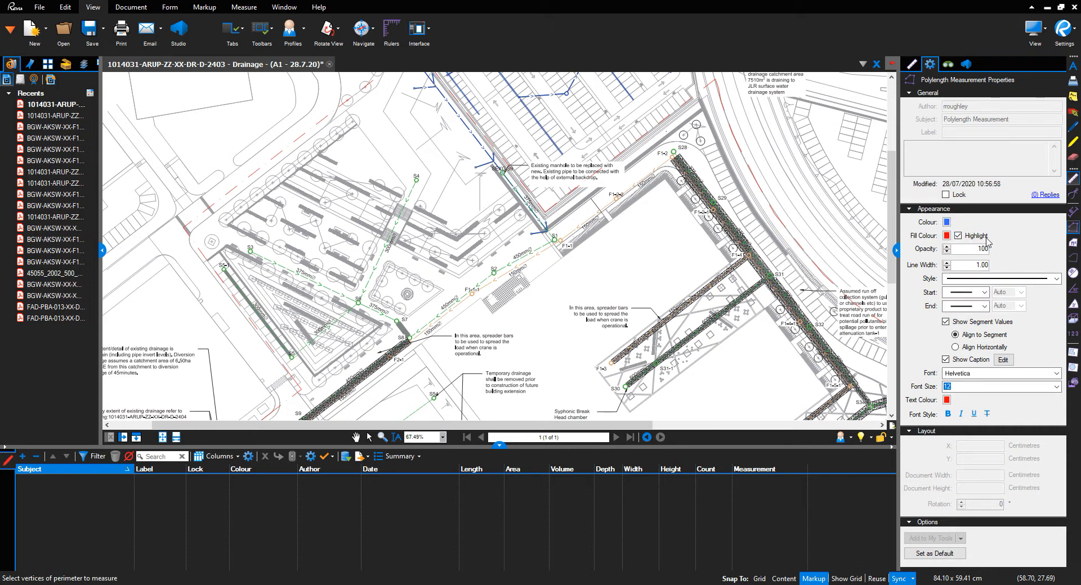
{"action": "mouse_move", "coordinate": [948, 266]}
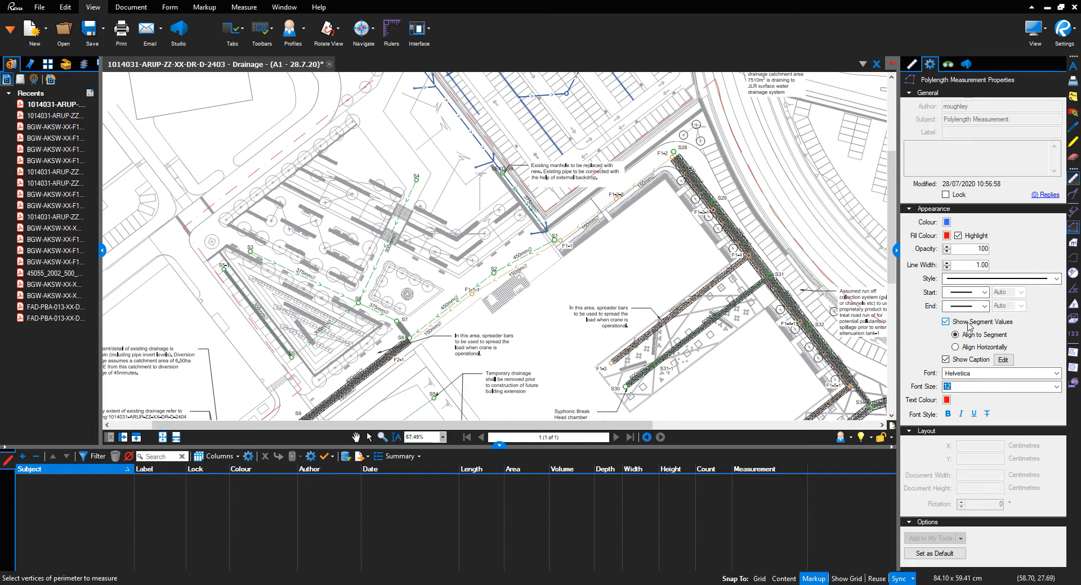
{"action": "left_click", "coordinate": [945, 322]}
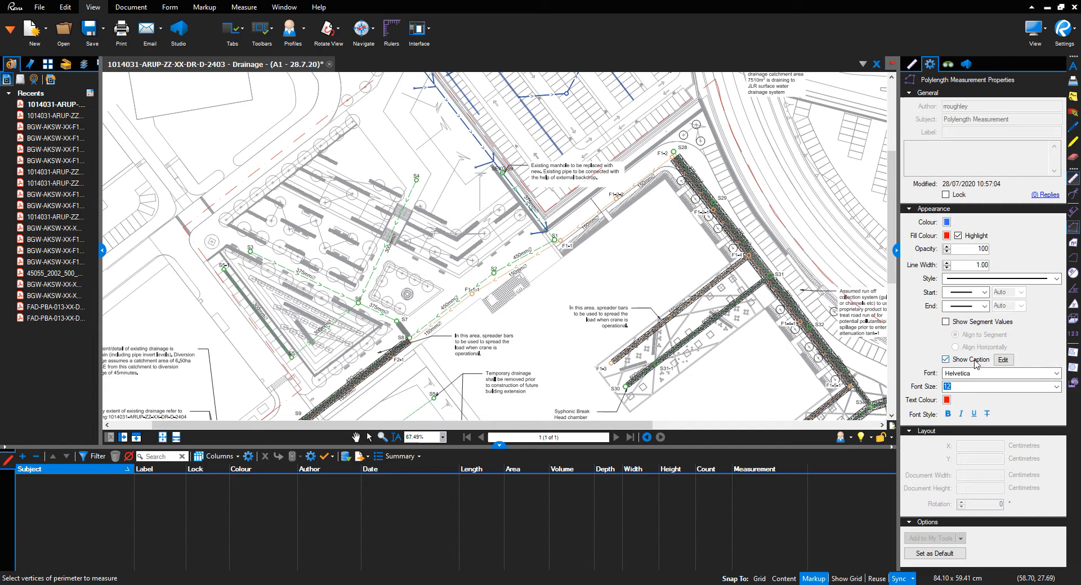
{"action": "mouse_move", "coordinate": [689, 324]}
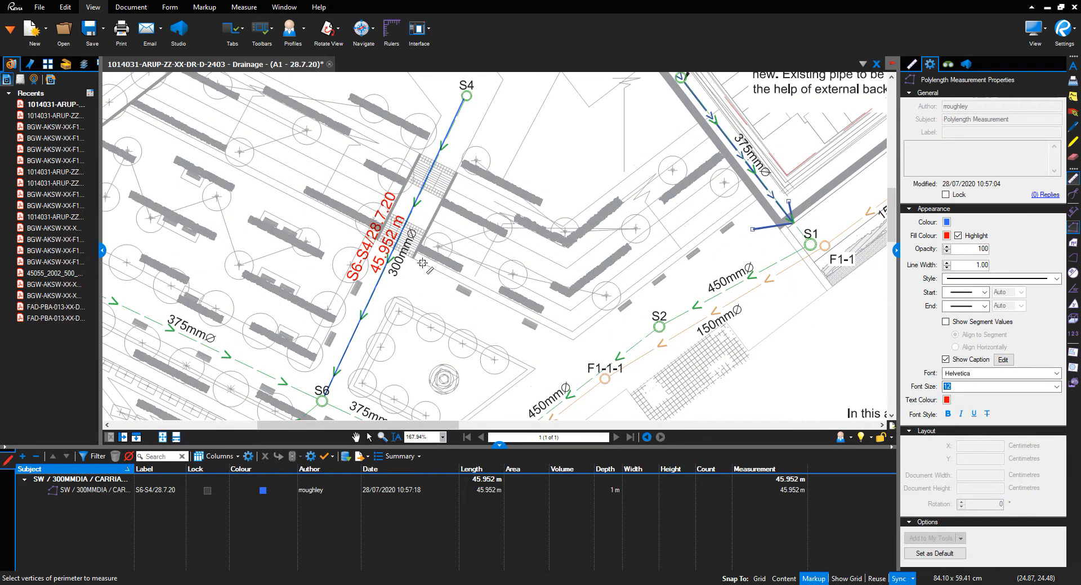
{"action": "mouse_move", "coordinate": [364, 275]}
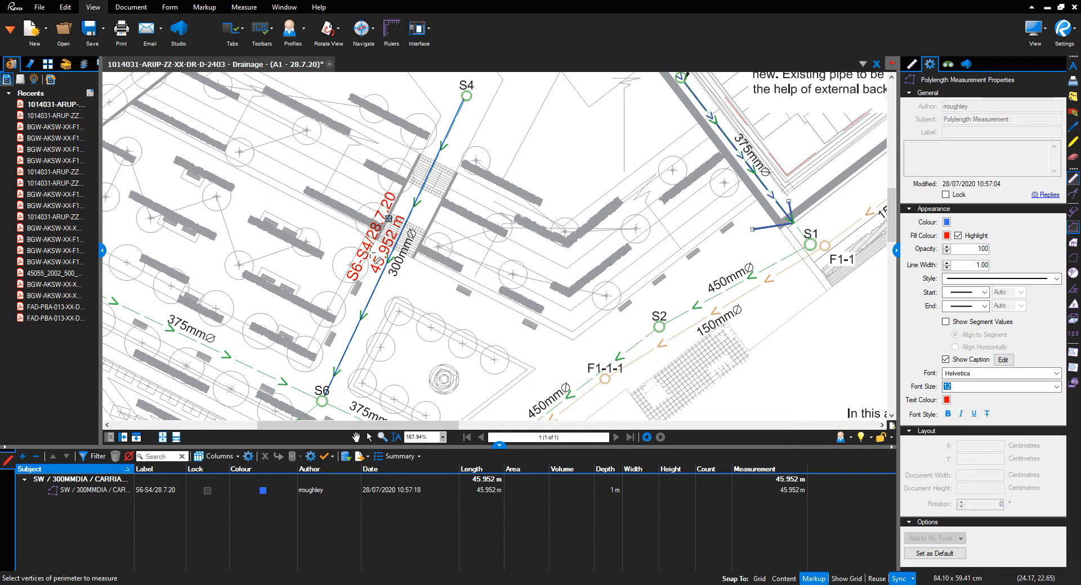
{"action": "mouse_move", "coordinate": [459, 114]}
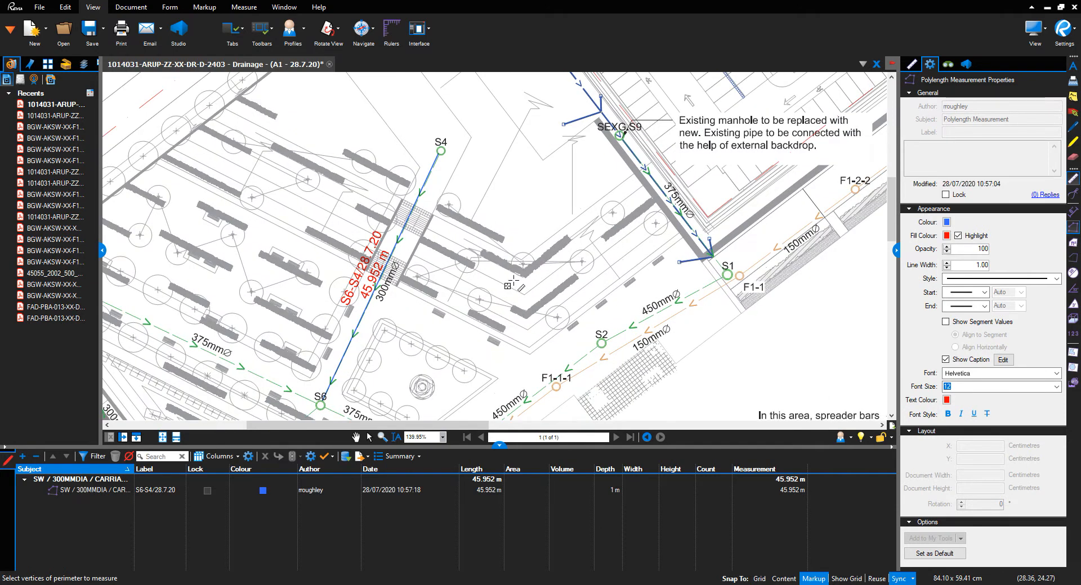
{"action": "mouse_move", "coordinate": [745, 366]}
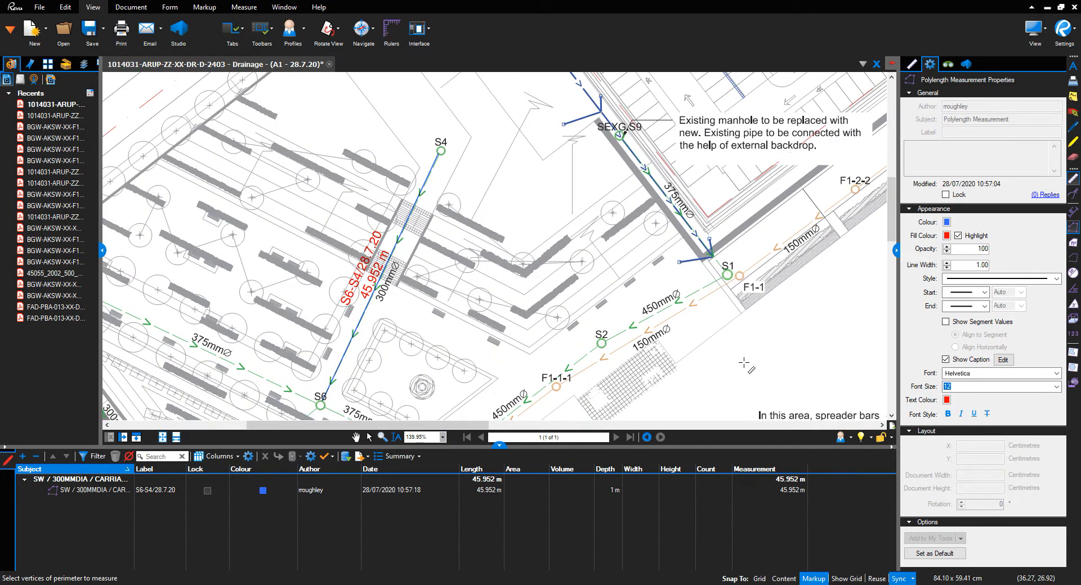